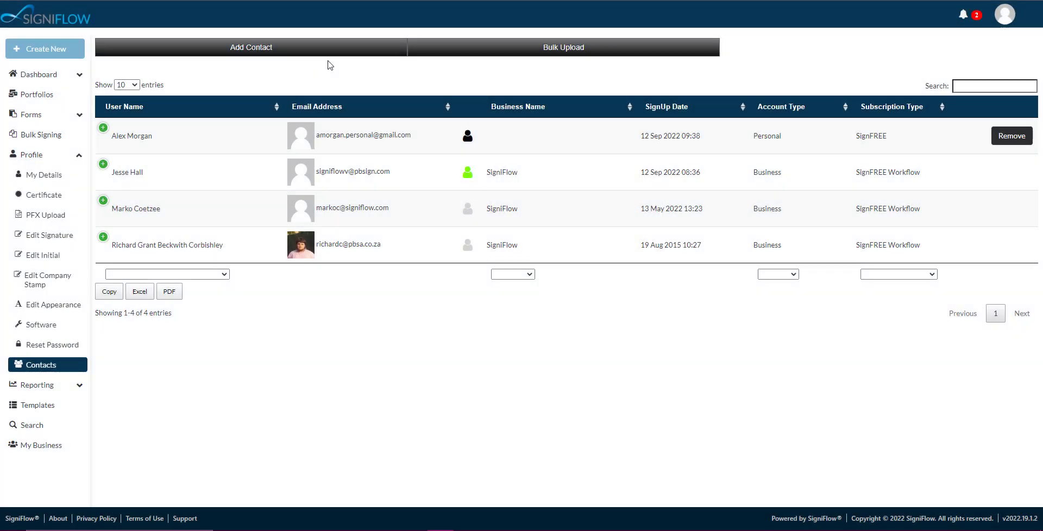
pyautogui.click(251, 47)
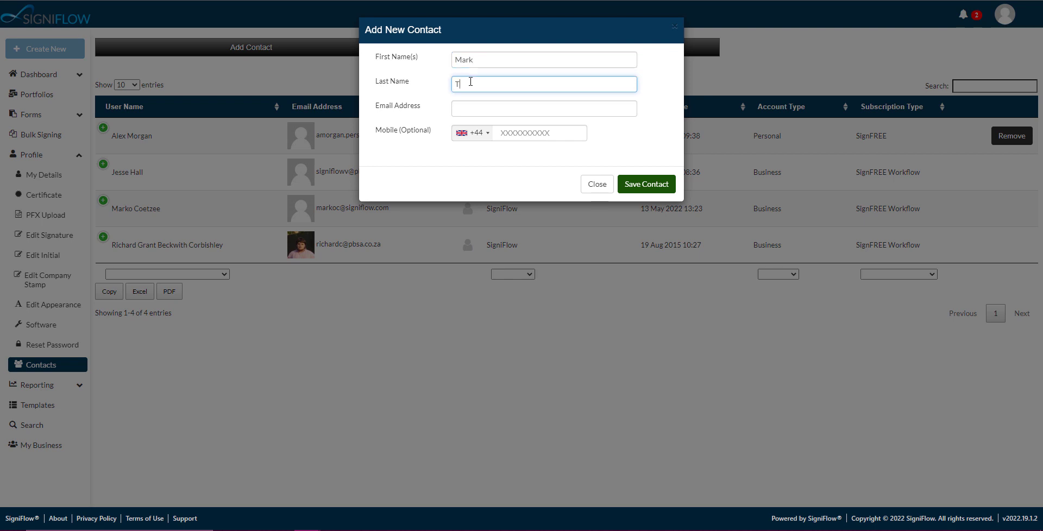
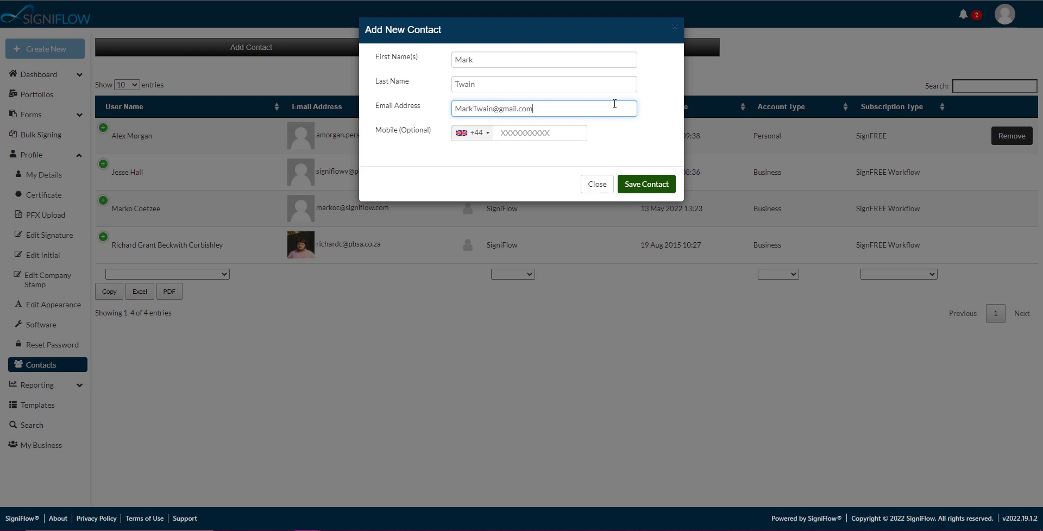
pyautogui.click(644, 184)
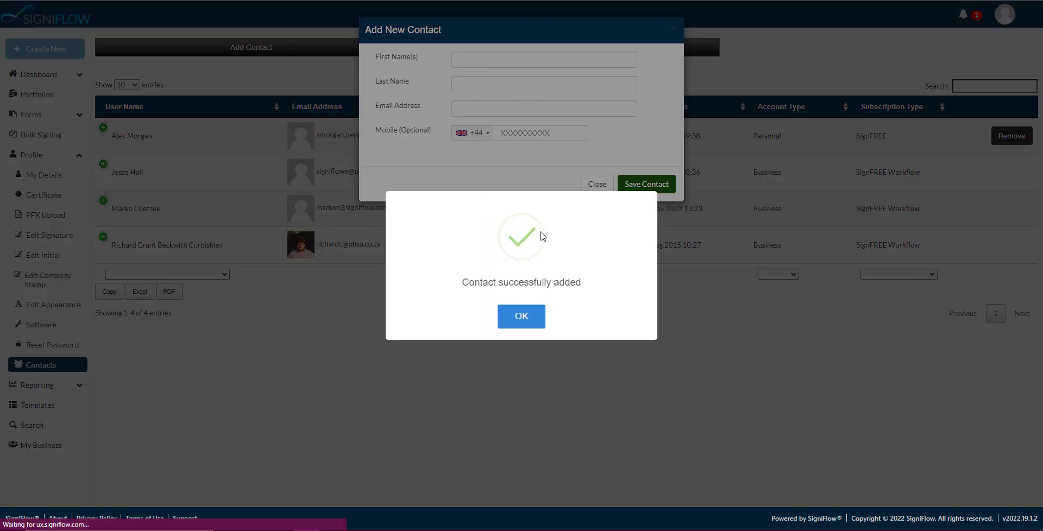
pyautogui.click(520, 316)
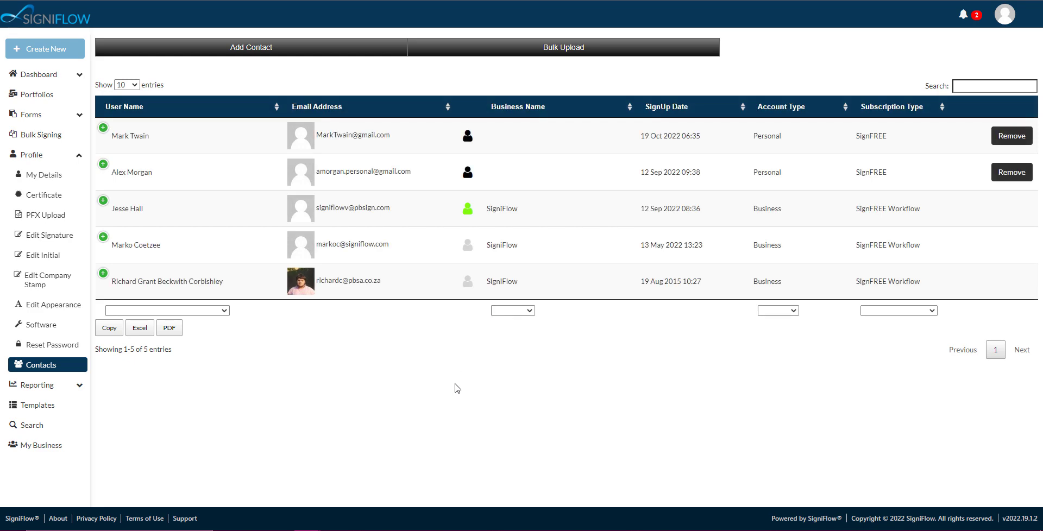
pyautogui.moveTo(895, 140)
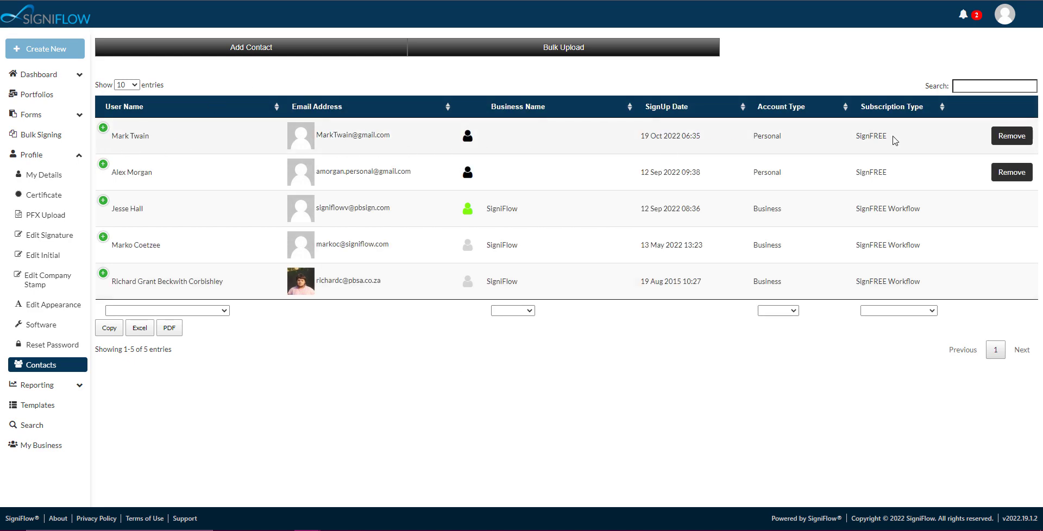
# Remove that contact row, then sign back in to reach the dashboard
pyautogui.click(1012, 136)
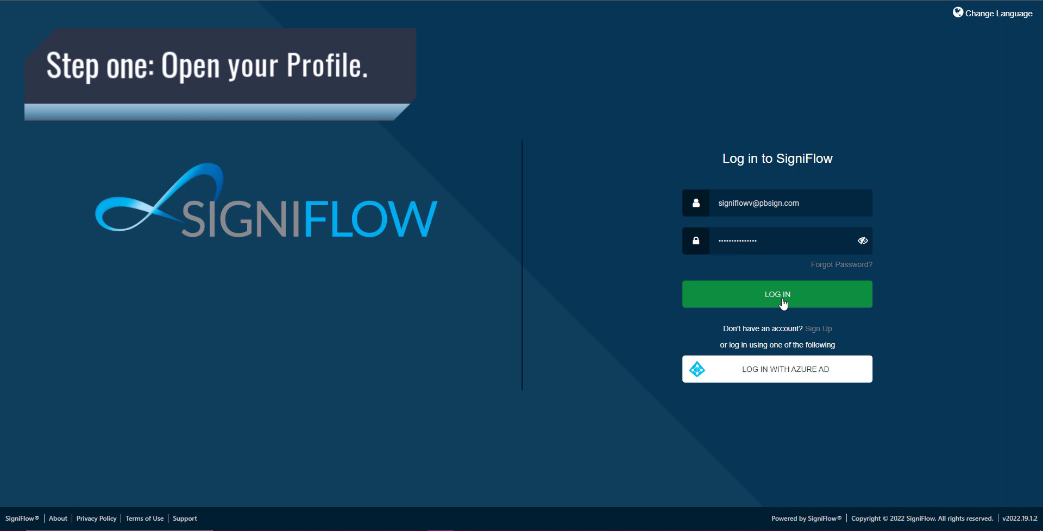
pyautogui.click(776, 294)
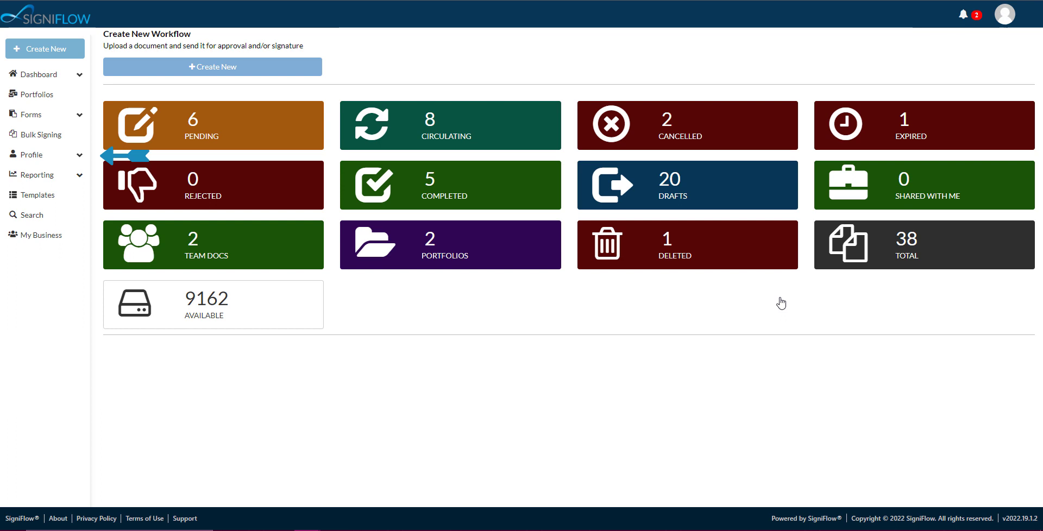
# Expand the Profile section in the sidebar so the Contacts entry appears
pyautogui.click(32, 155)
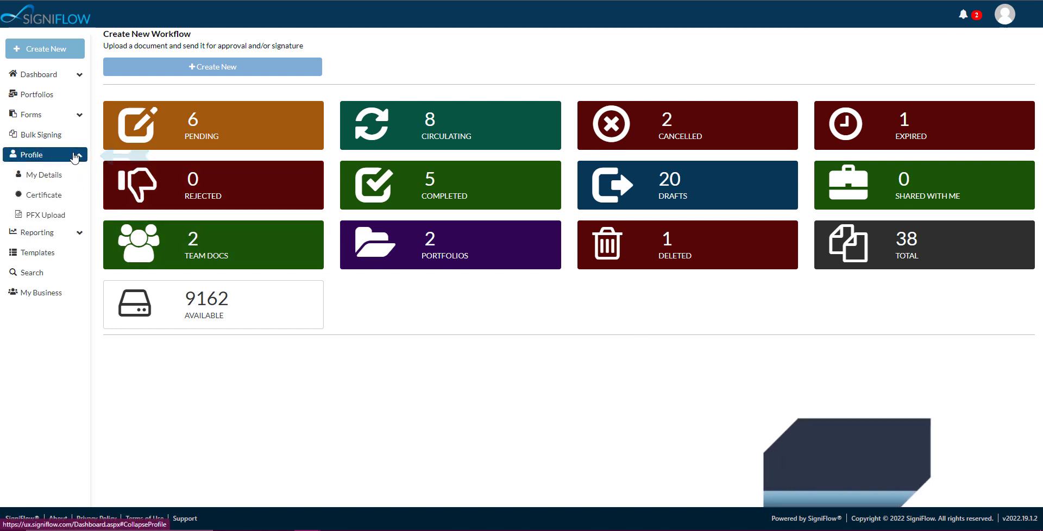
pyautogui.click(31, 154)
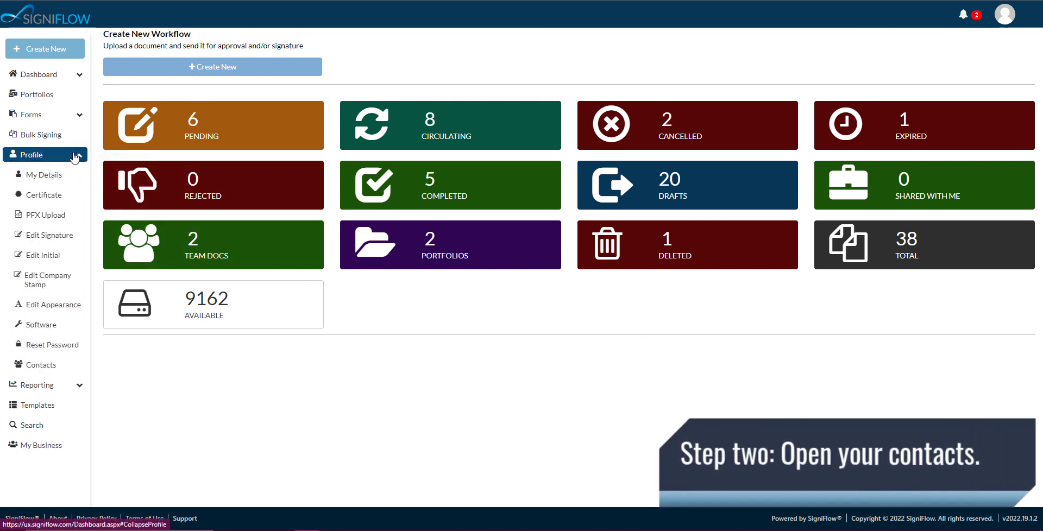
pyautogui.click(43, 175)
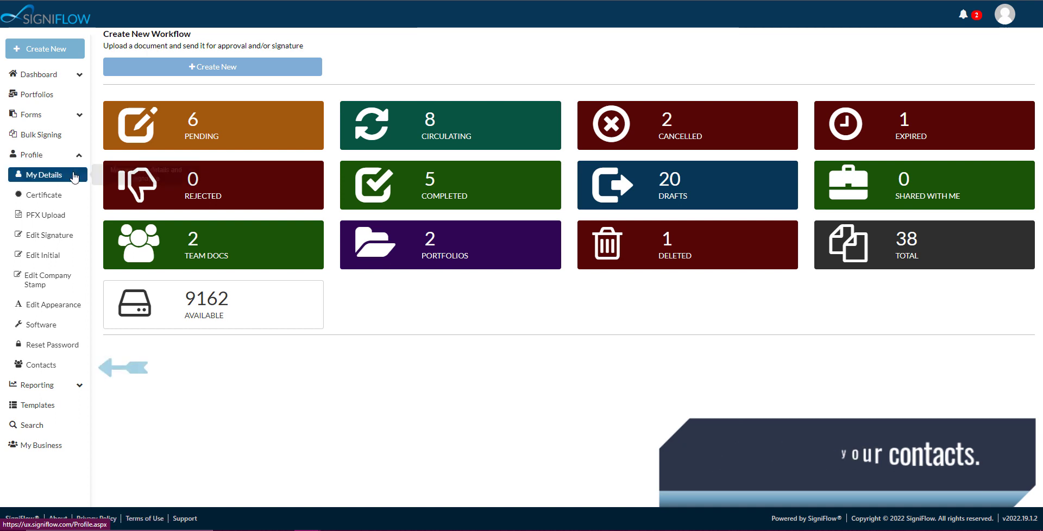
pyautogui.moveTo(51, 344)
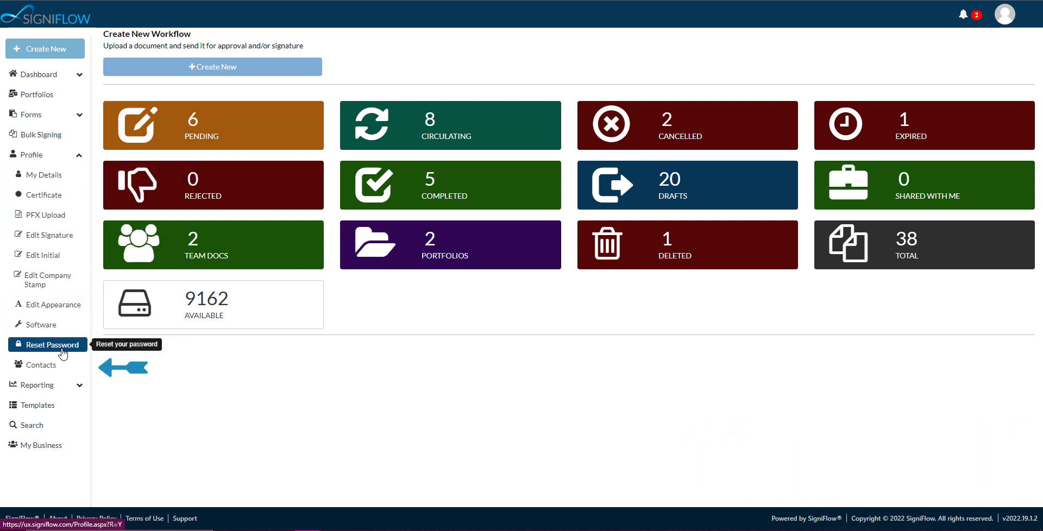
pyautogui.moveTo(45, 364)
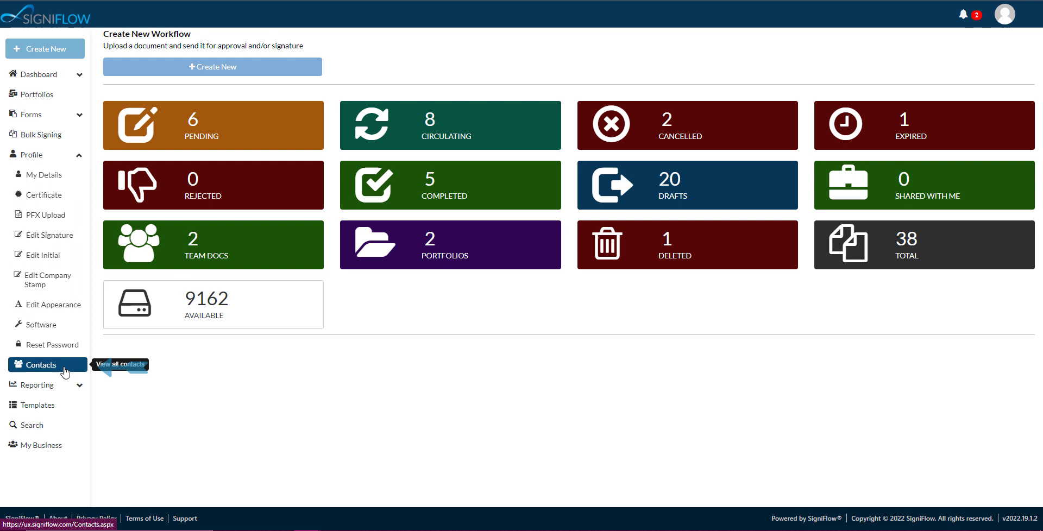
# Show the Contacts page listing the four existing contacts
pyautogui.click(43, 365)
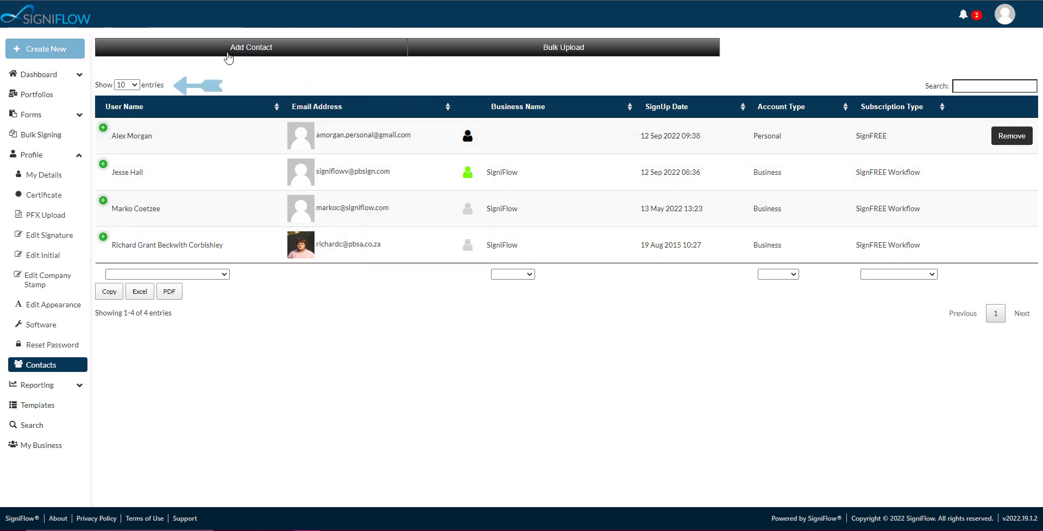
pyautogui.moveTo(120, 69)
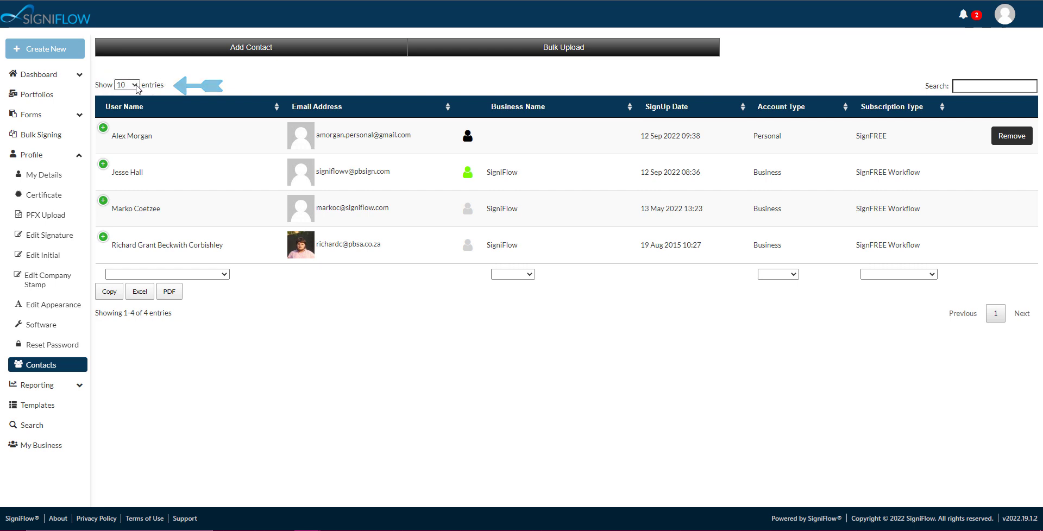
pyautogui.click(126, 84)
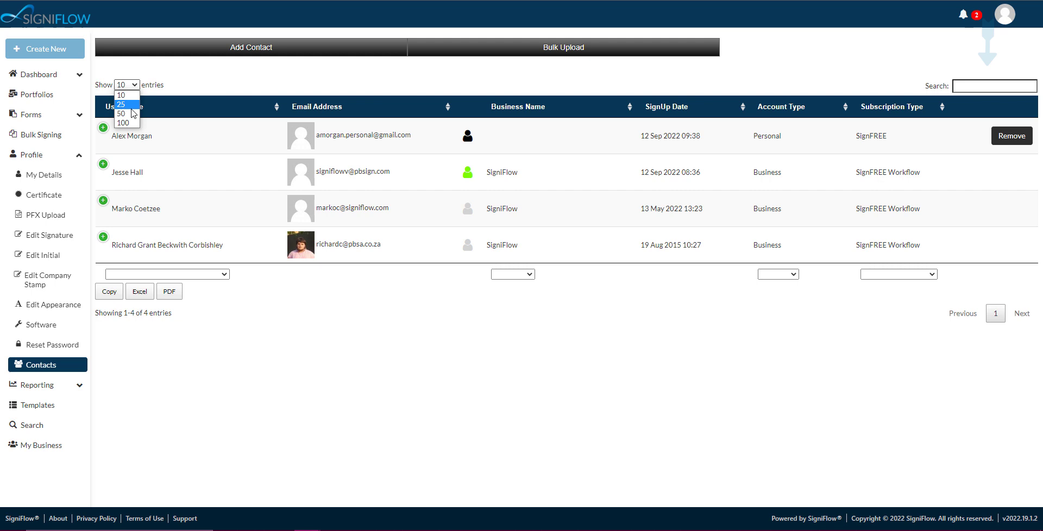
pyautogui.click(126, 84)
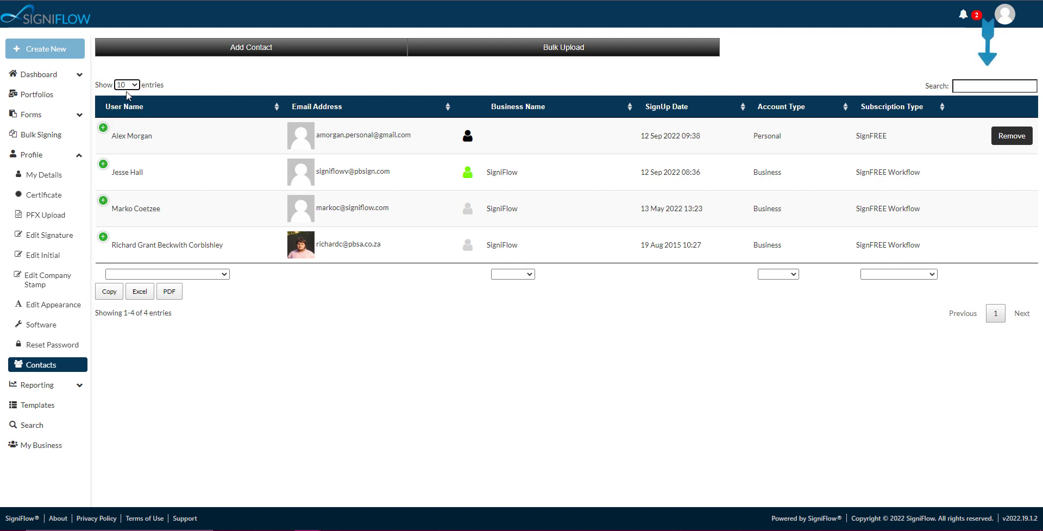
pyautogui.click(994, 86)
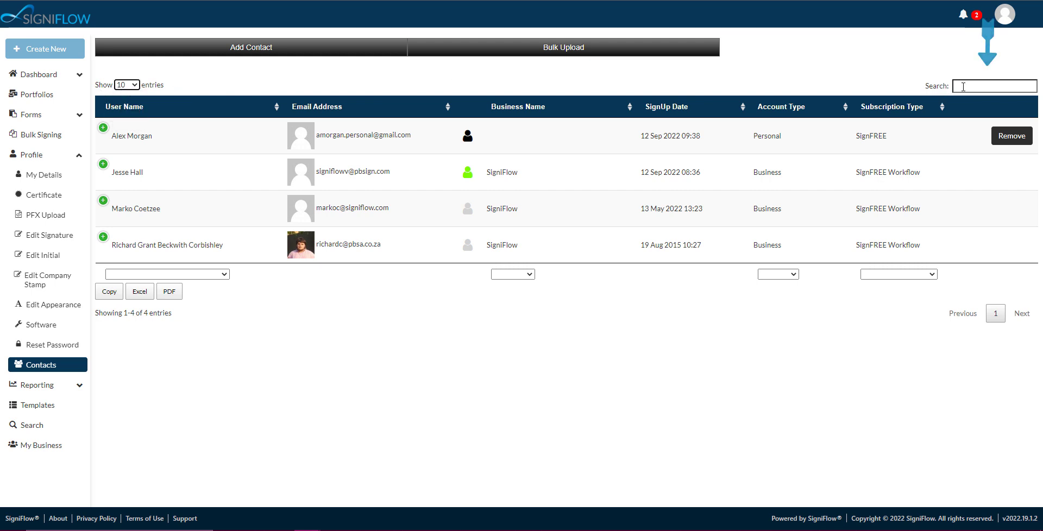
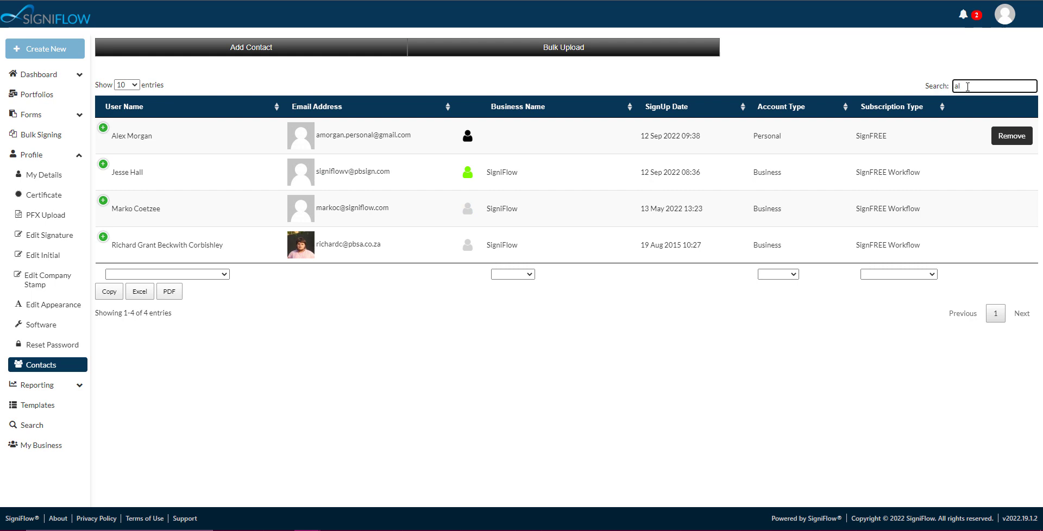
pyautogui.press('Backspace')
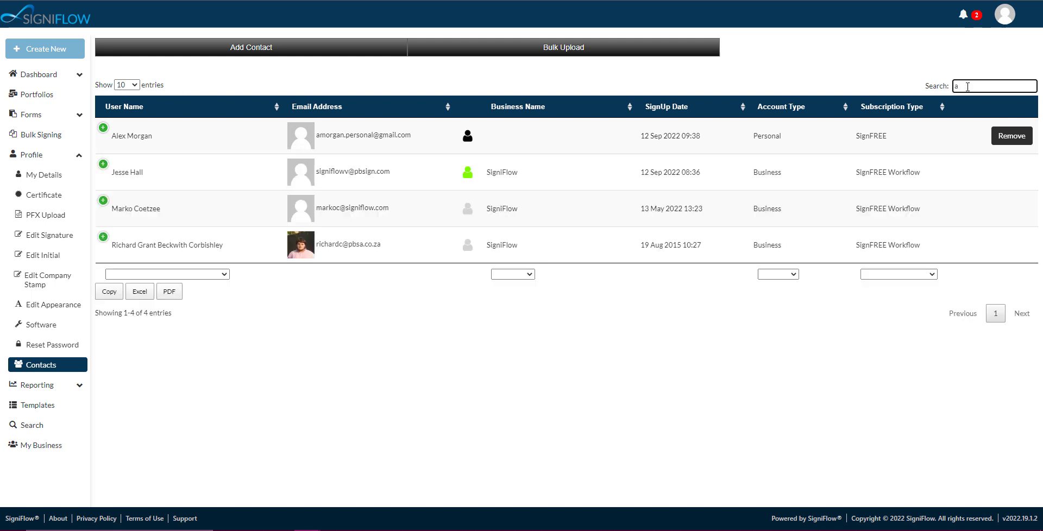
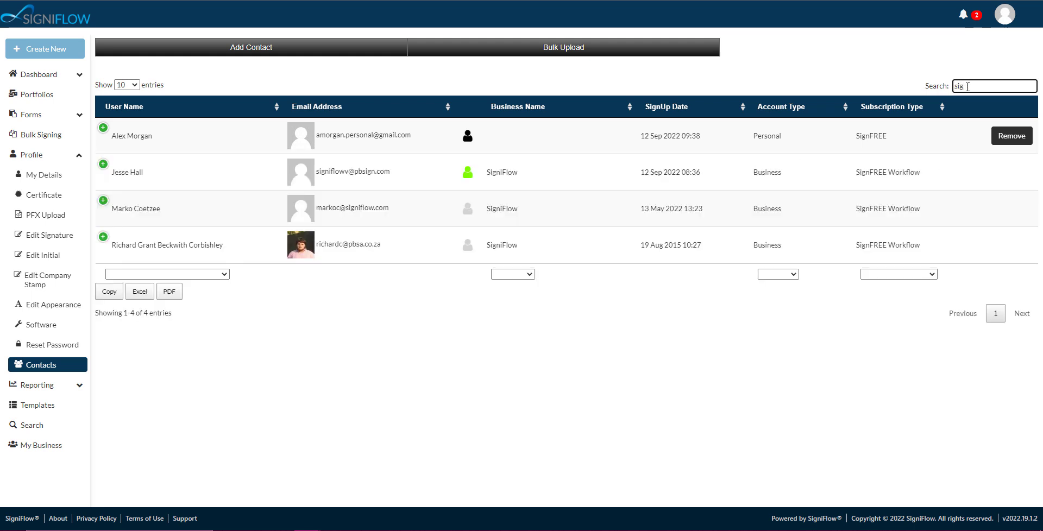
pyautogui.press('Backspace')
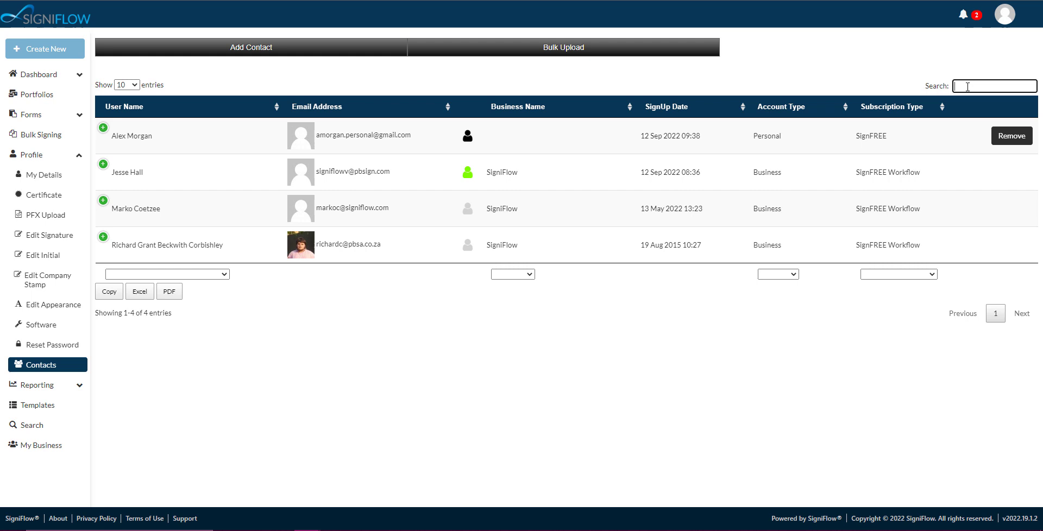
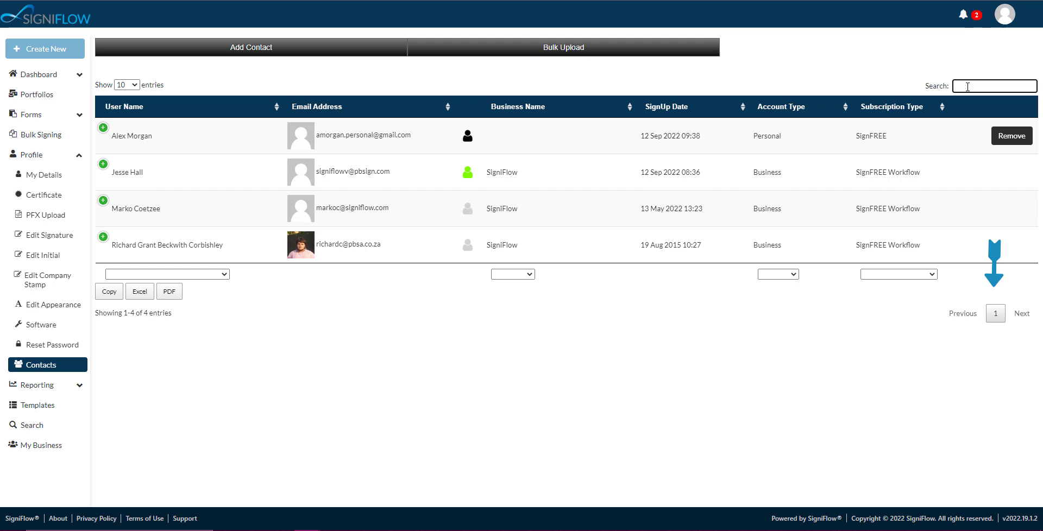
pyautogui.moveTo(921, 351)
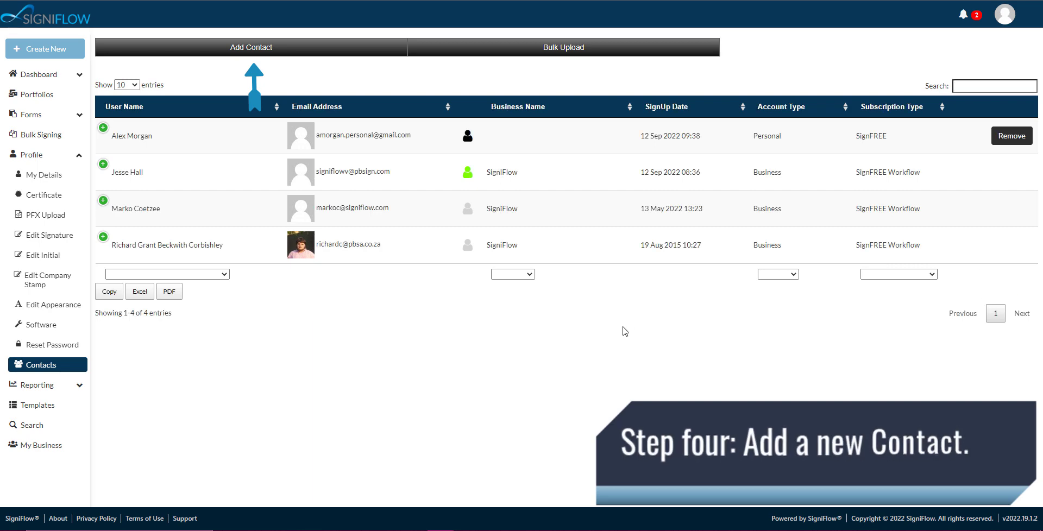
pyautogui.click(251, 46)
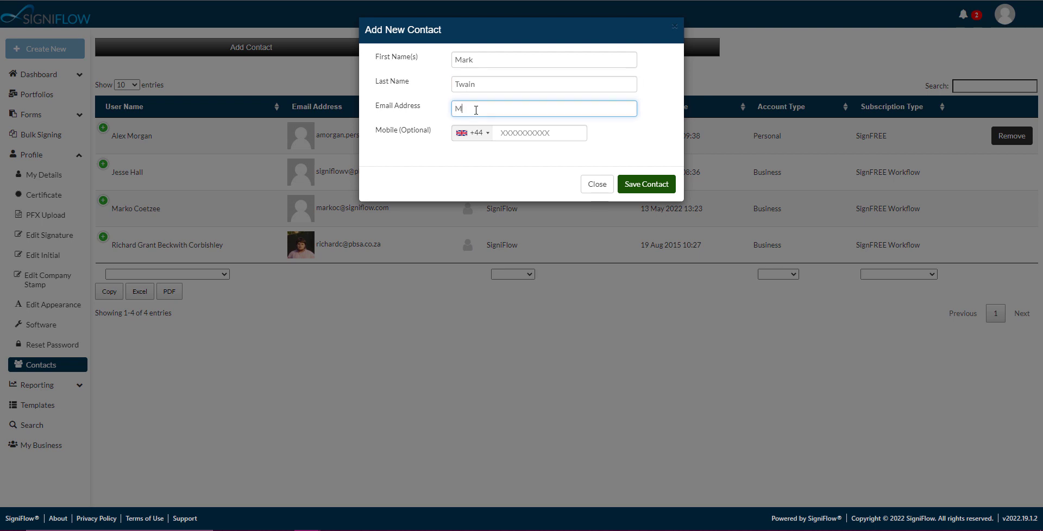
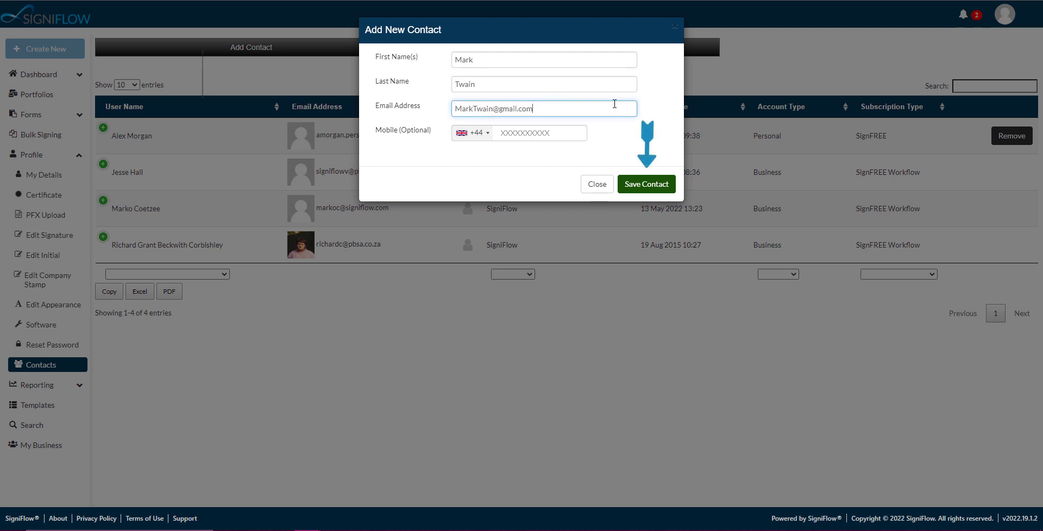
pyautogui.click(644, 183)
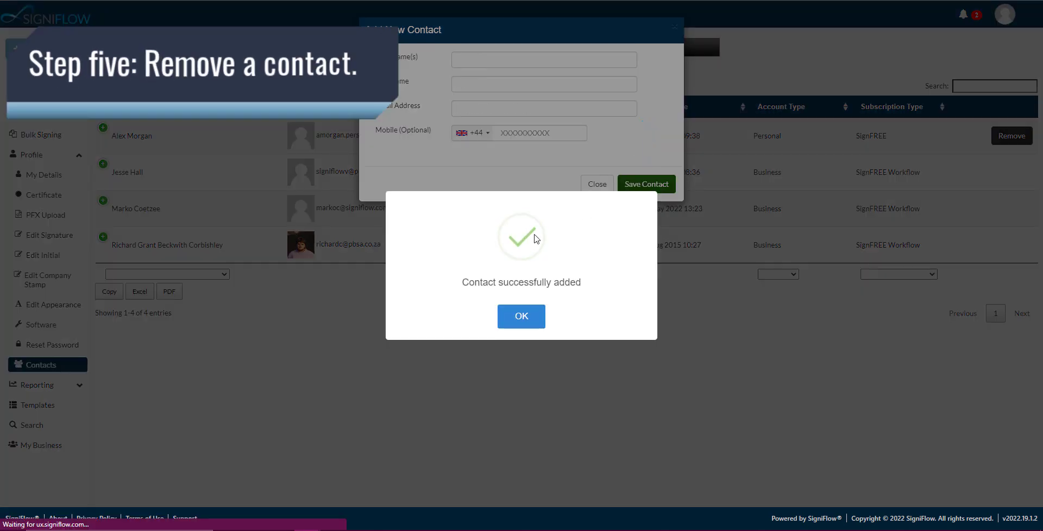
# Remove the Mark Twain contact and copy the remaining four contact rows to the clipboard
pyautogui.click(521, 316)
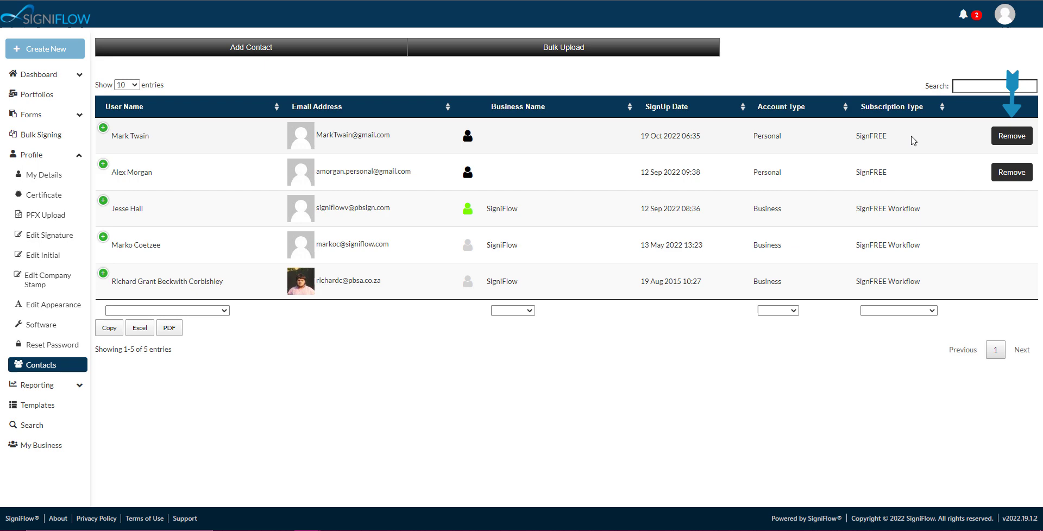
pyautogui.click(1011, 135)
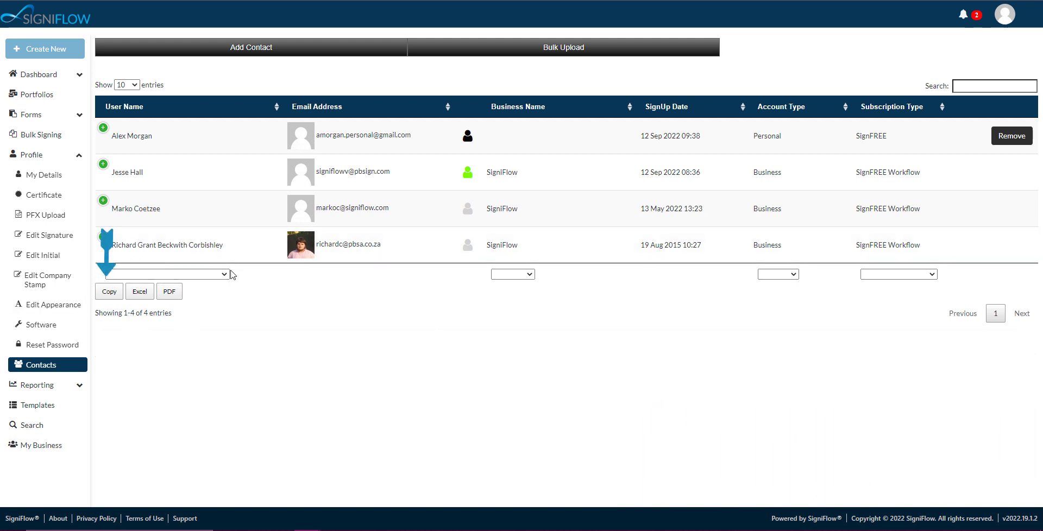
pyautogui.click(109, 292)
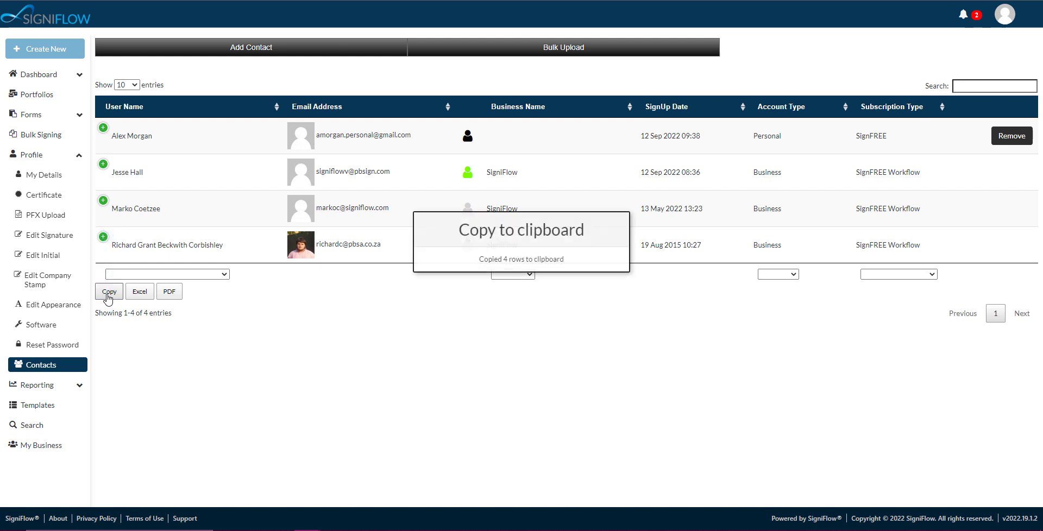
pyautogui.moveTo(519, 253)
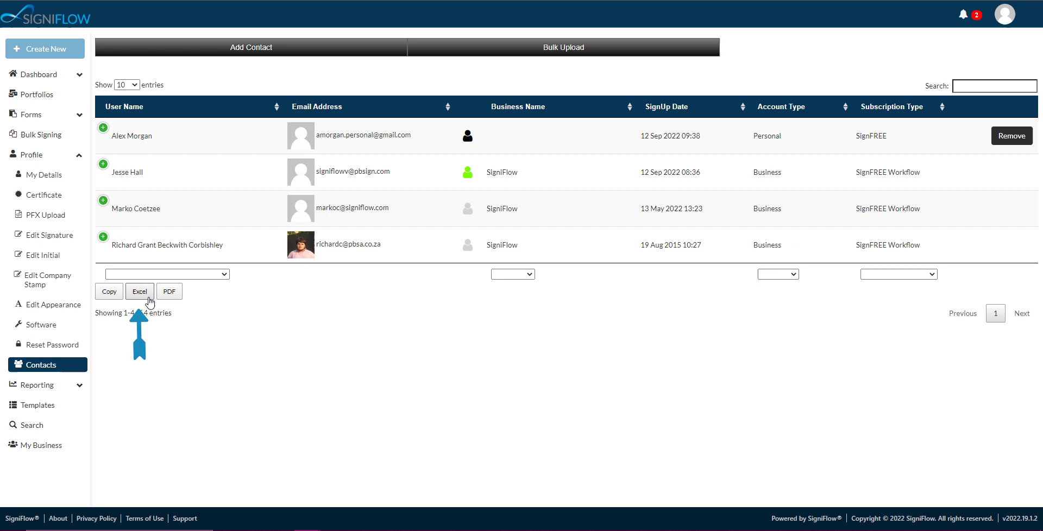
# Export the contact table to an Excel workbook saved as SigniFlow.xlsx
pyautogui.click(140, 291)
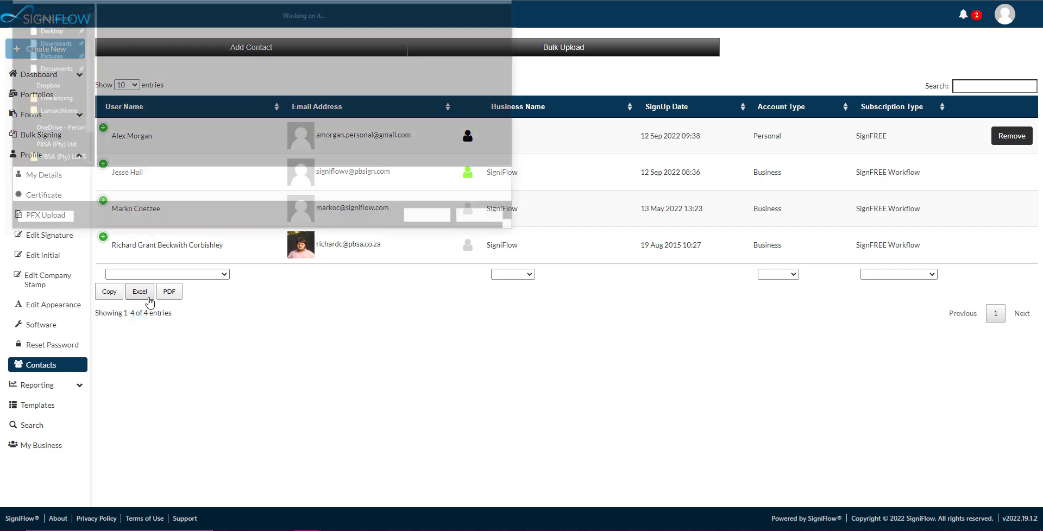
pyautogui.click(139, 292)
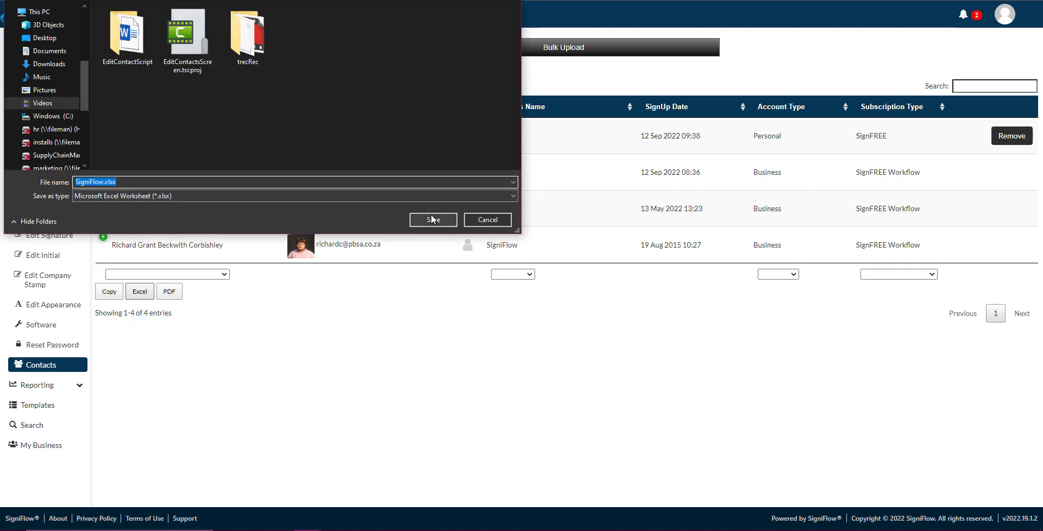
pyautogui.click(433, 220)
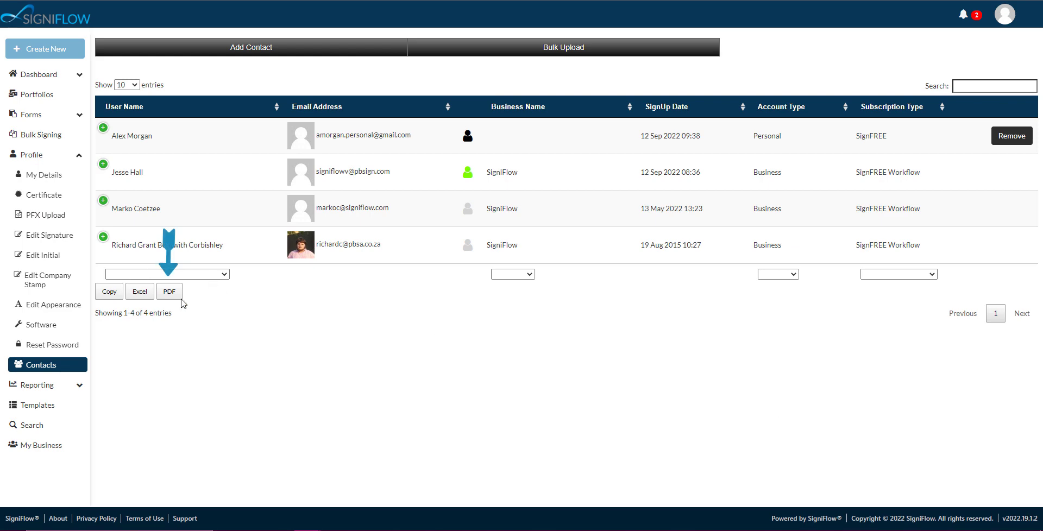
# Export the contact table as SigniFlow.pdf and dismiss the download bar
pyautogui.click(170, 291)
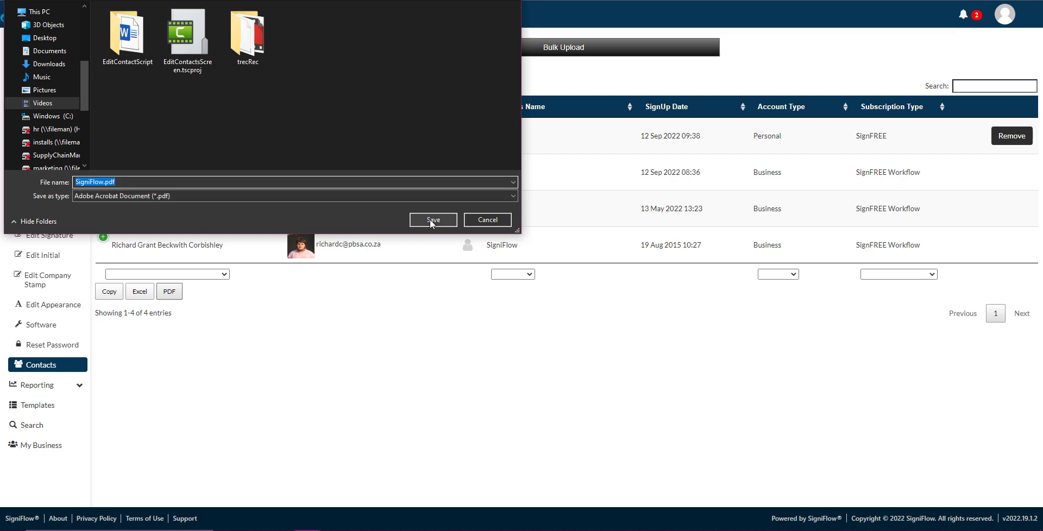
pyautogui.click(433, 221)
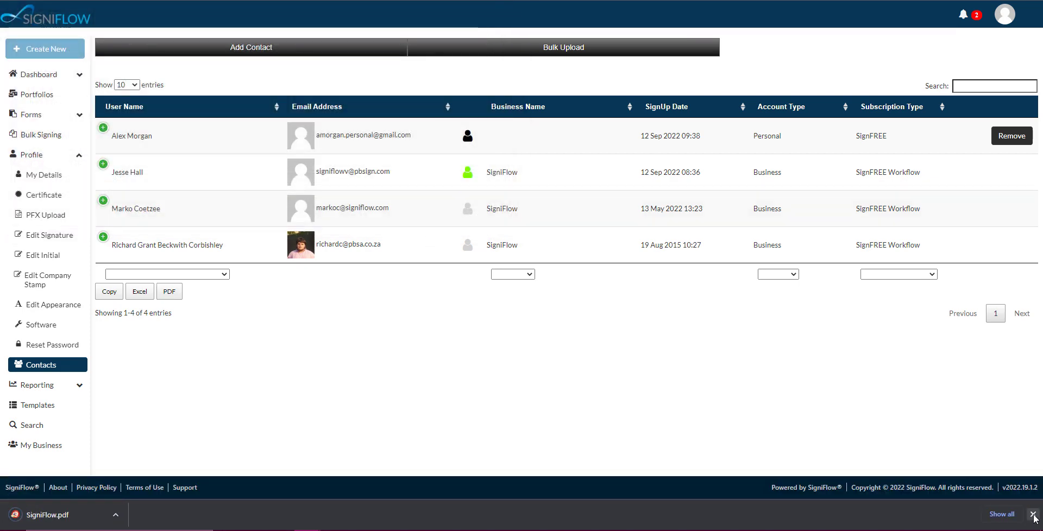
pyautogui.click(1035, 514)
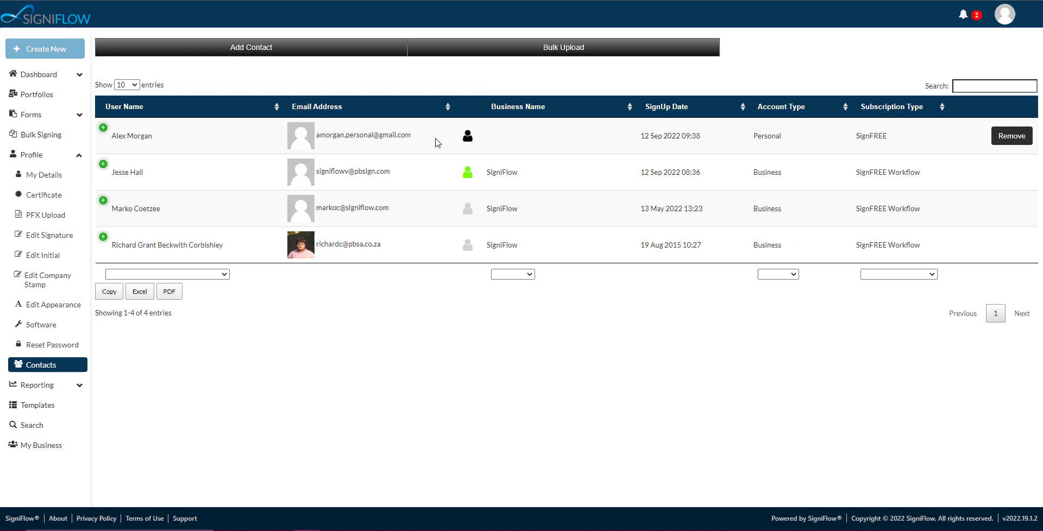